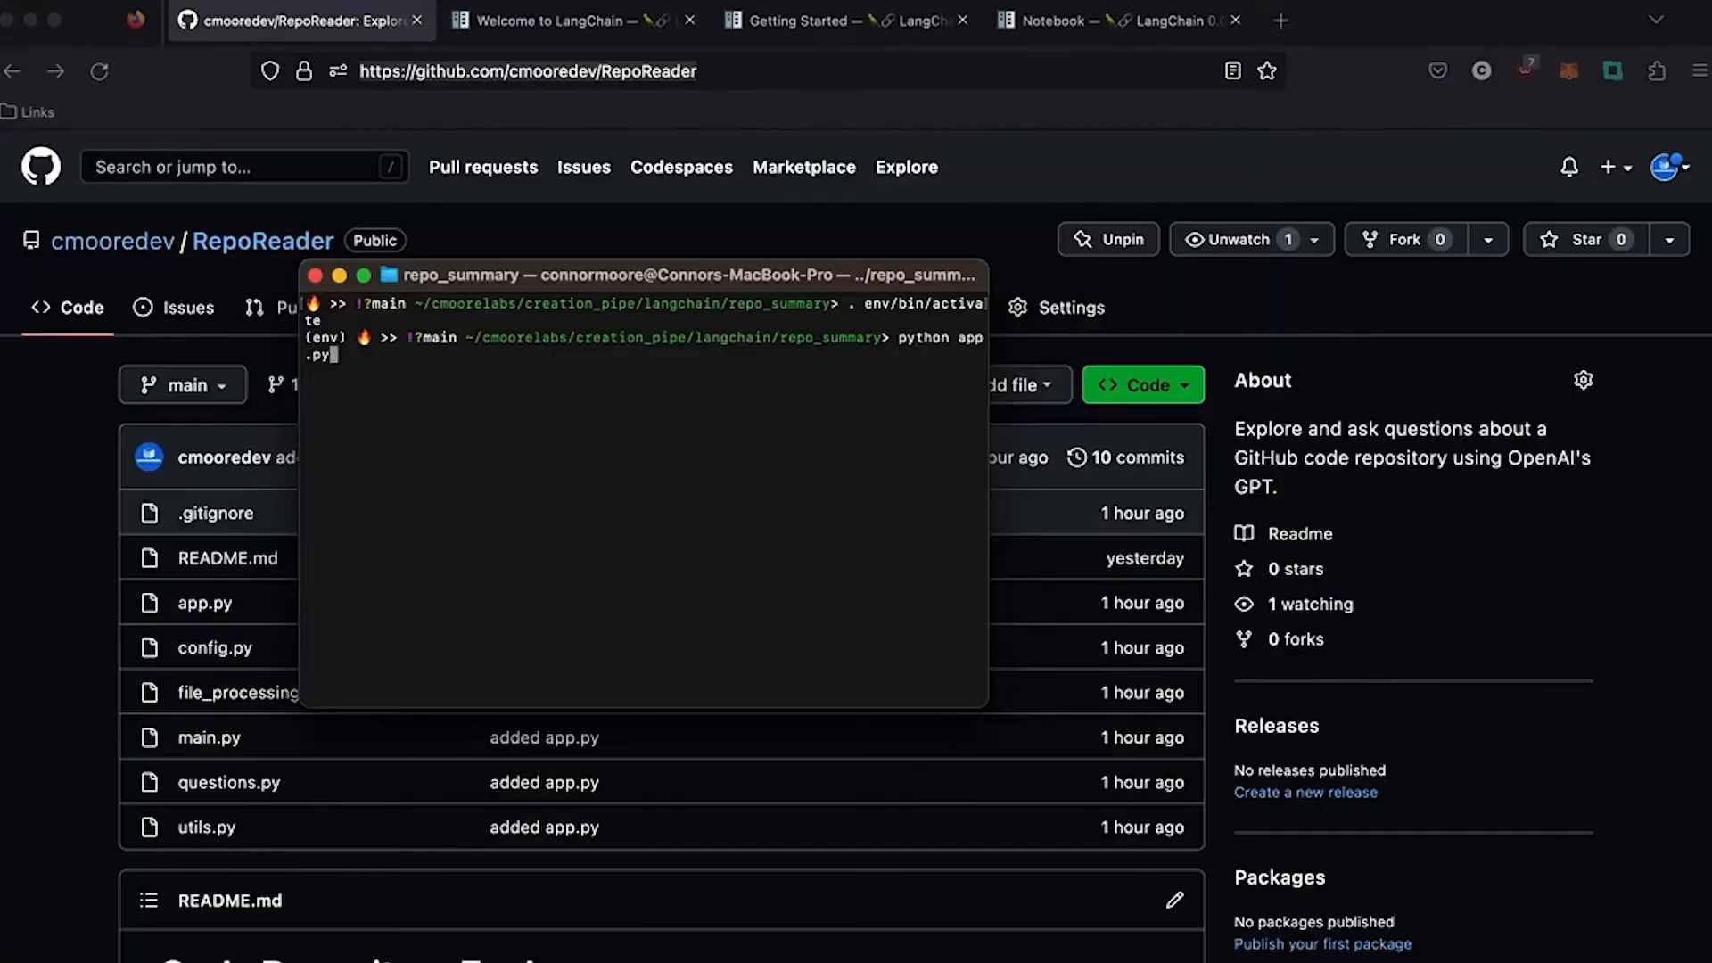
# Scroll the ItemAbilities-OpenMod repository down to its README with the release link.
pyautogui.press('Return')
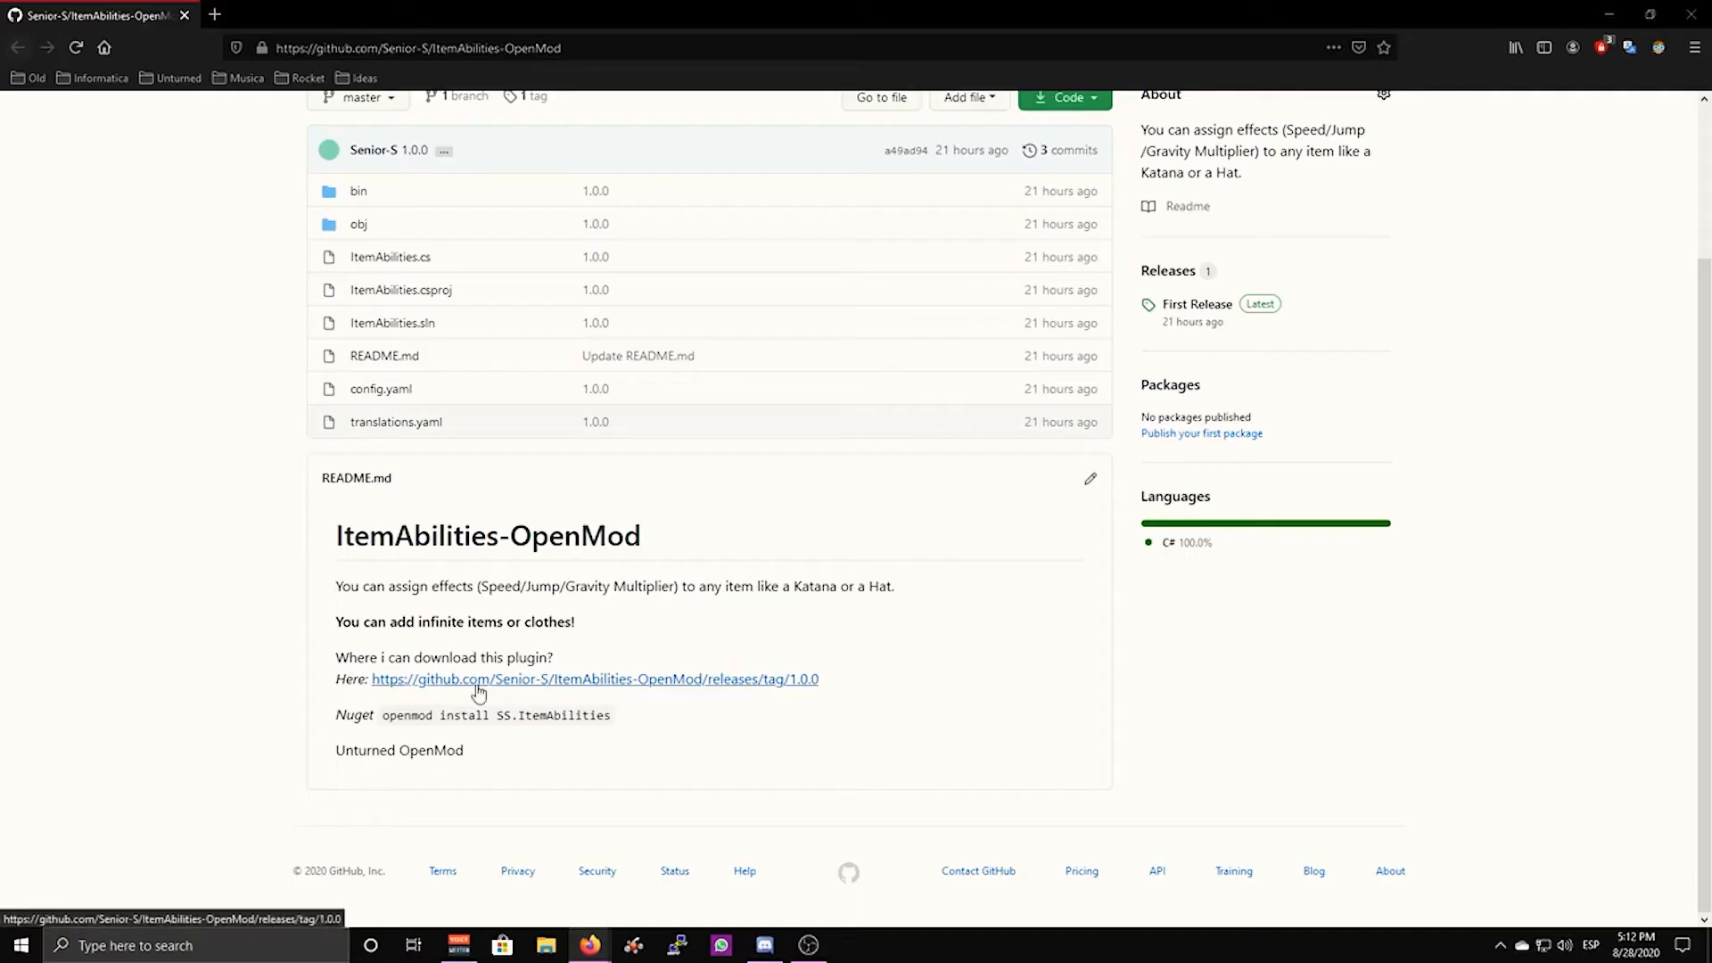
pyautogui.click(594, 678)
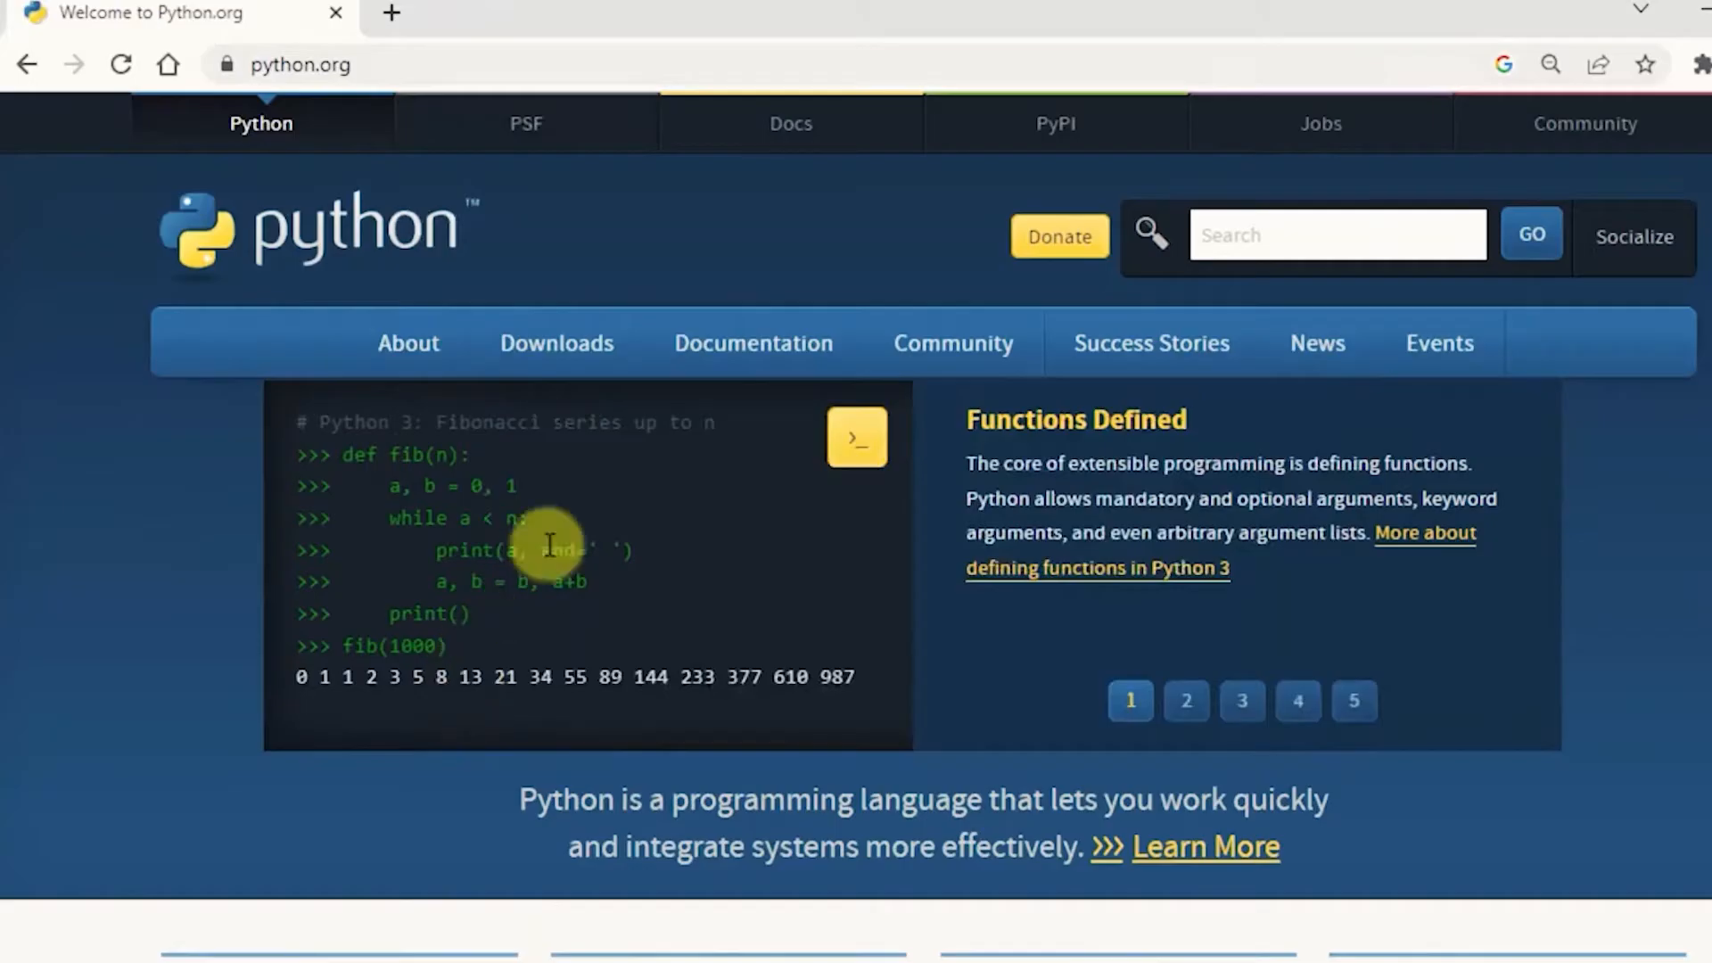
# Bring up the python.org home page in the browser.
pyautogui.click(556, 343)
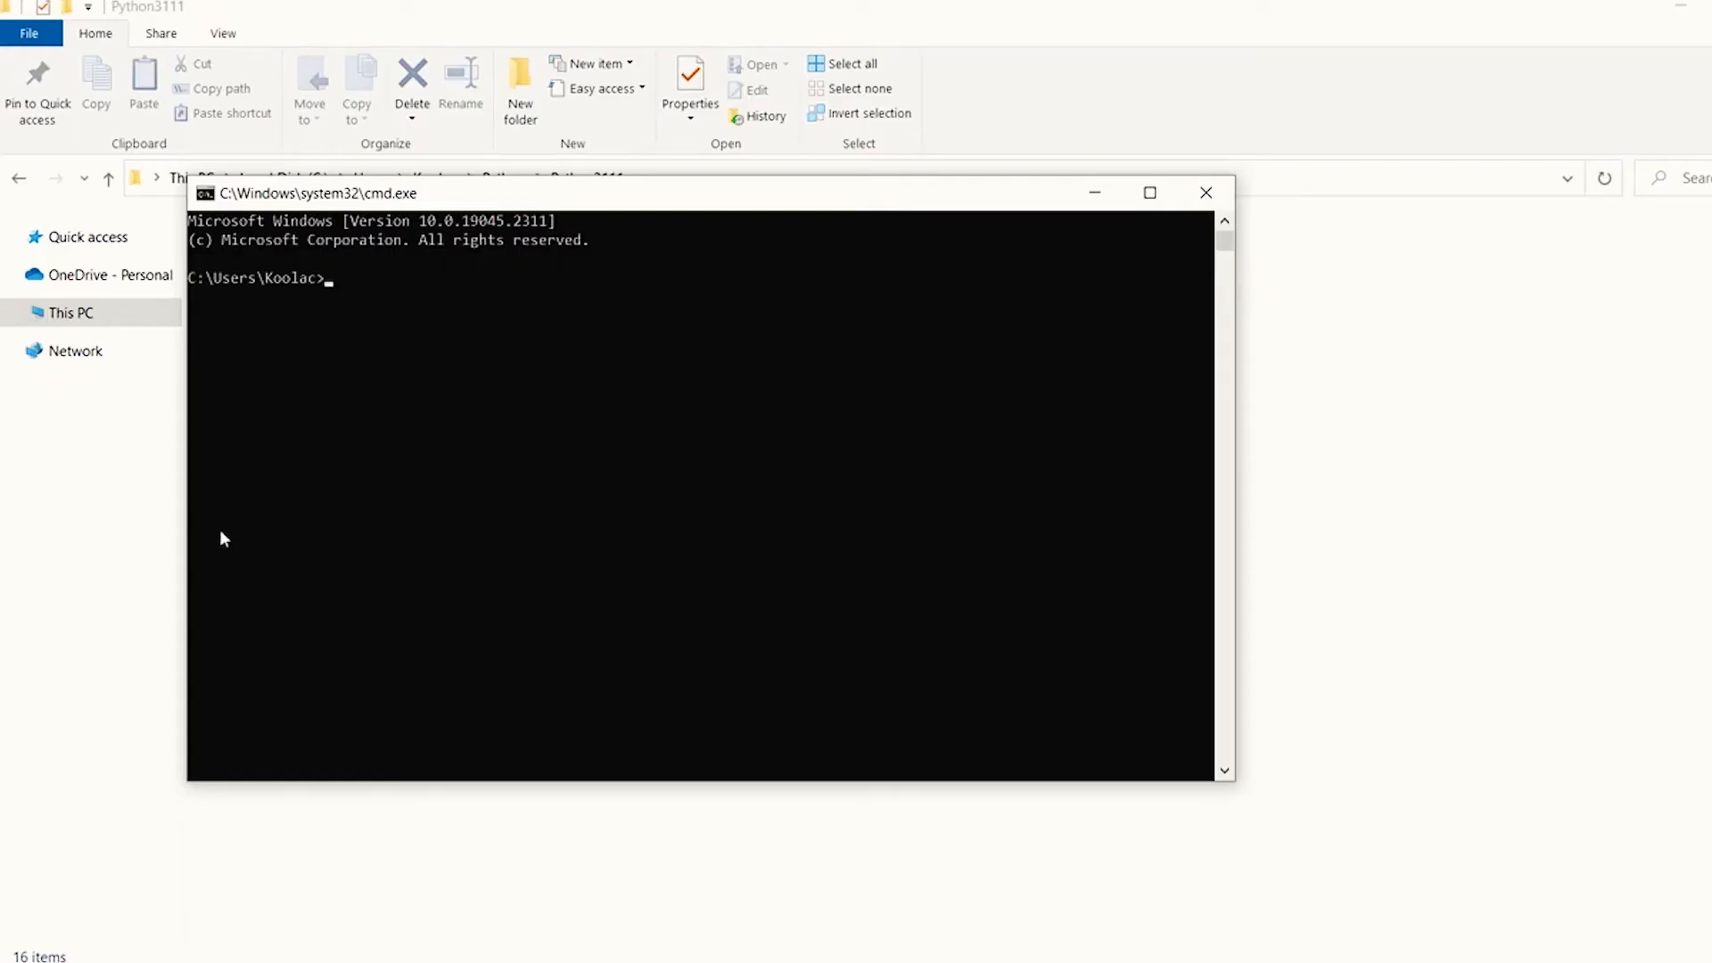
# Launch cmd from Start search and run 'pip install pip' at the prompt.
pyautogui.write('python --')
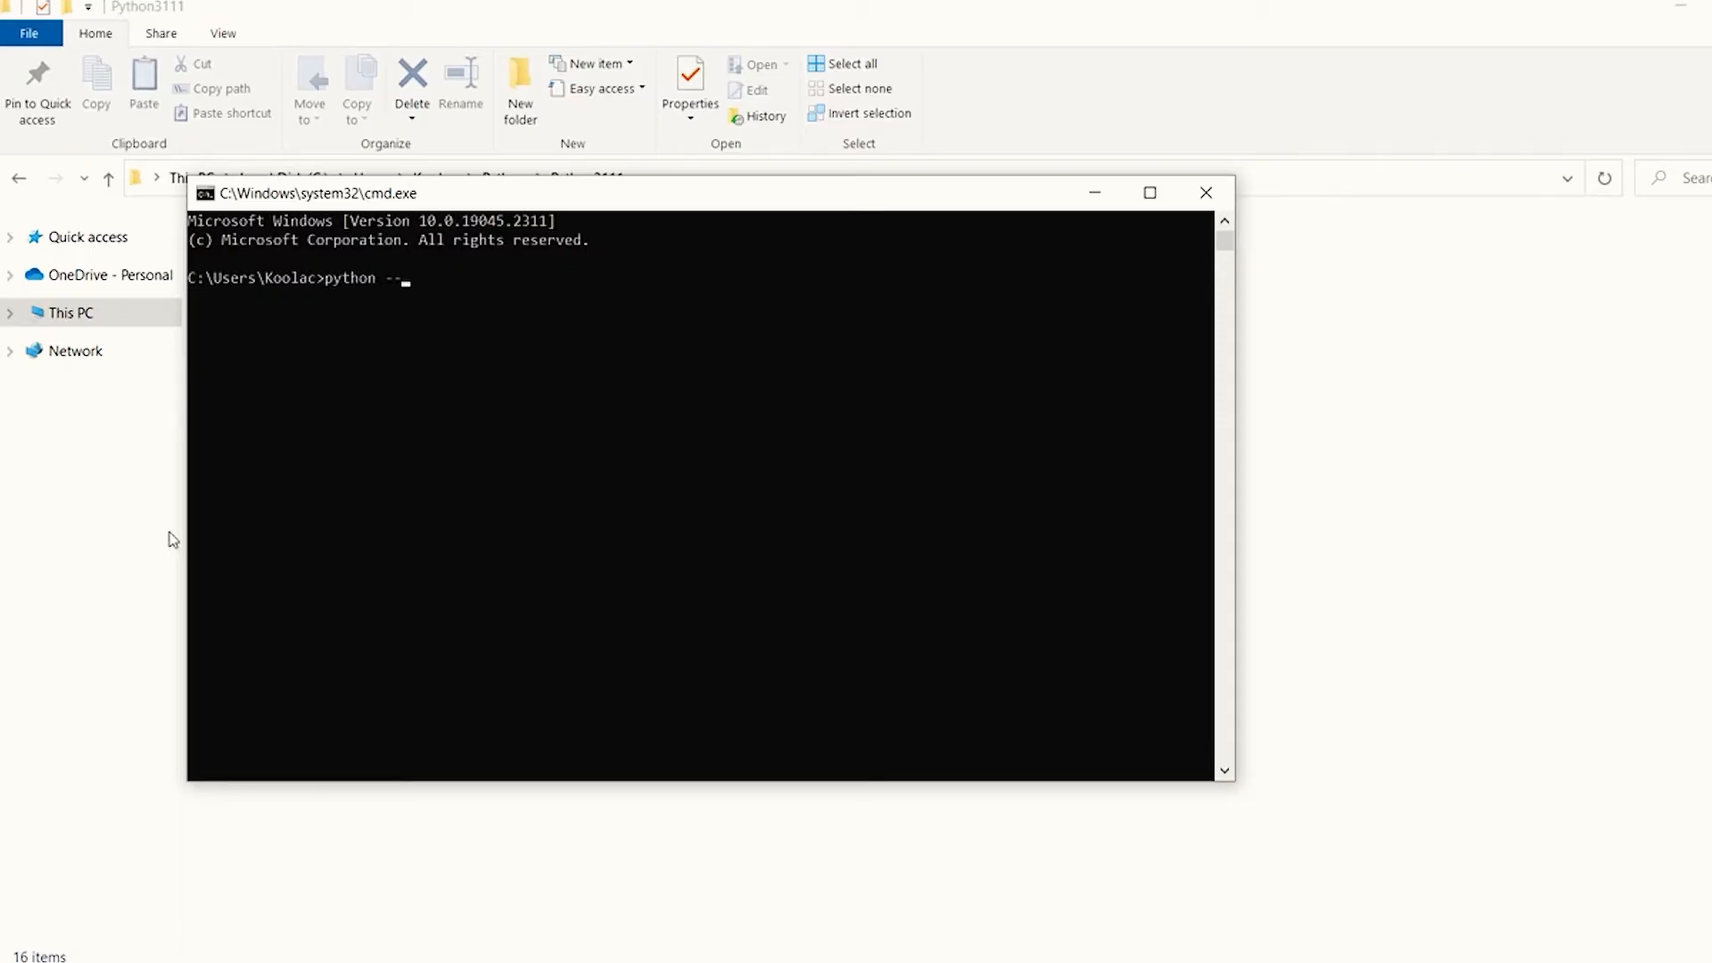
pyautogui.write('version')
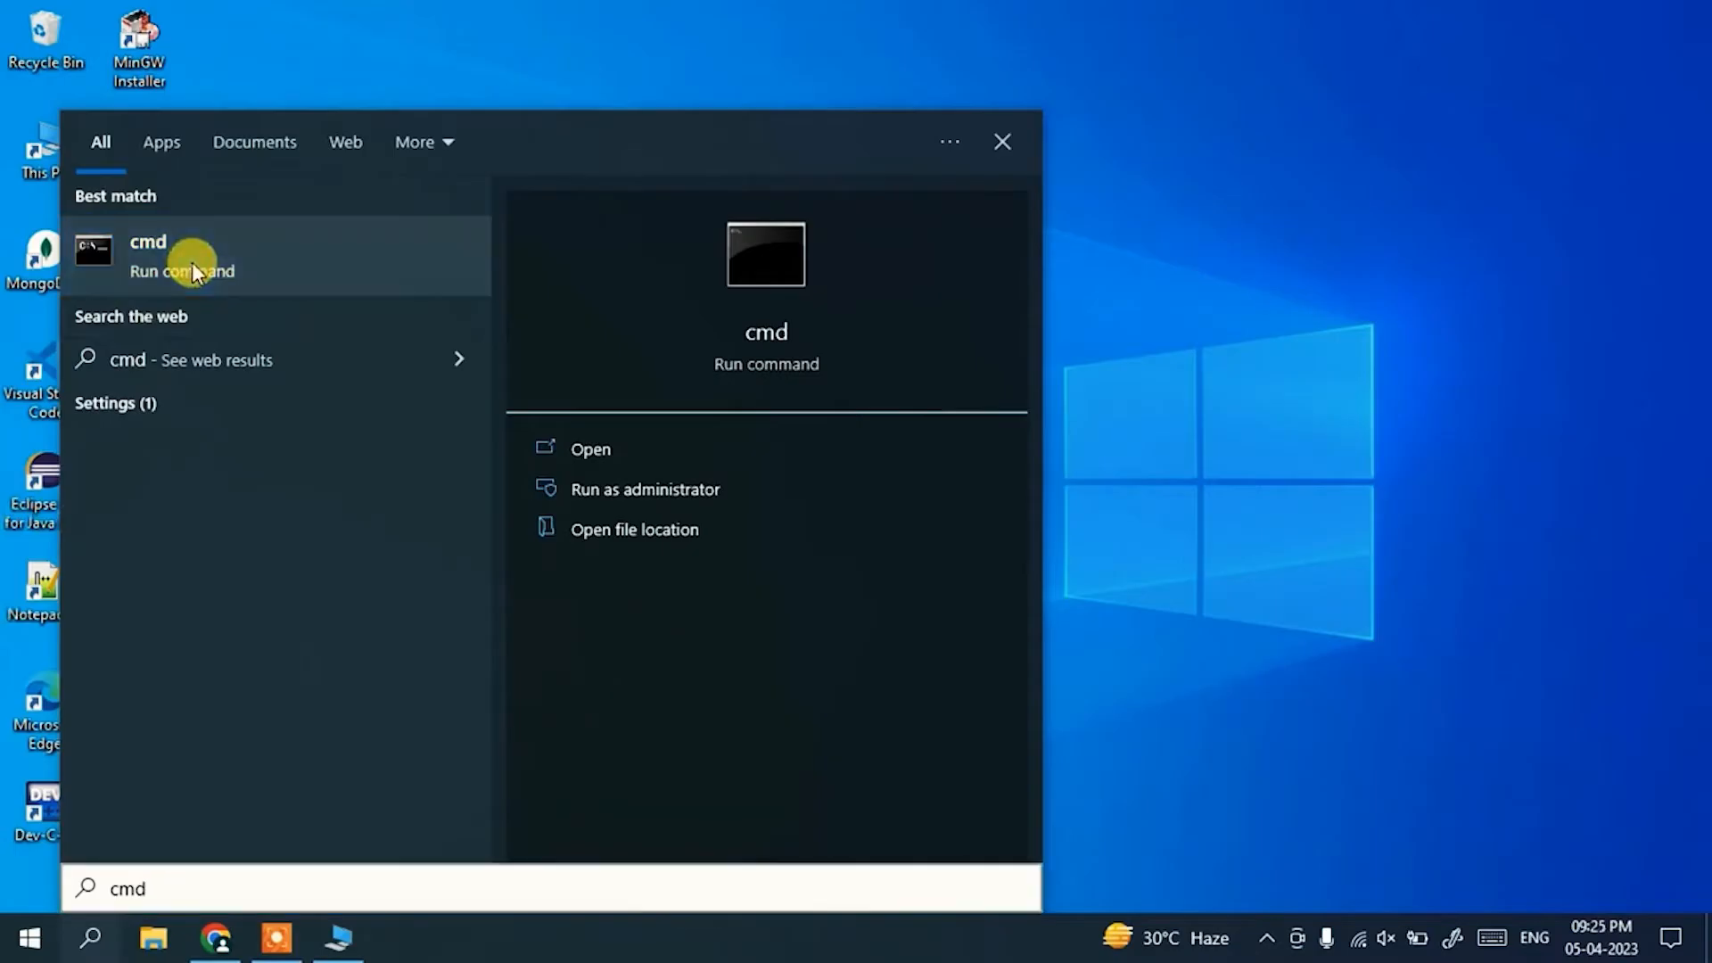
pyautogui.click(590, 450)
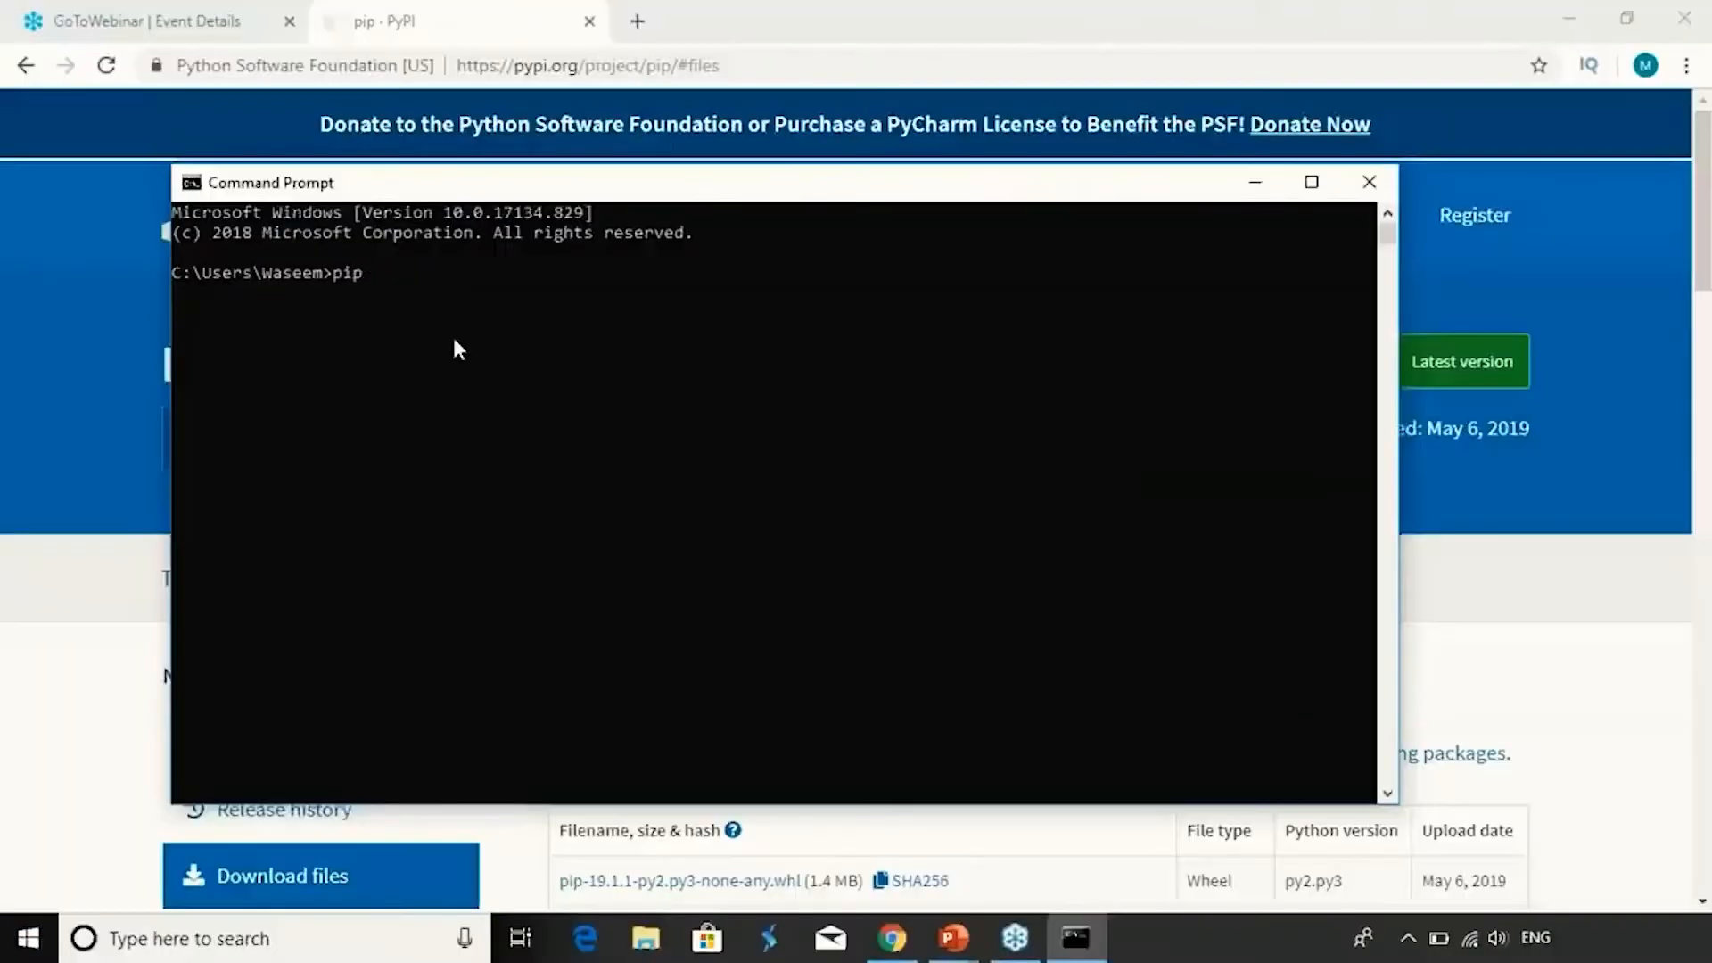
pyautogui.write('install')
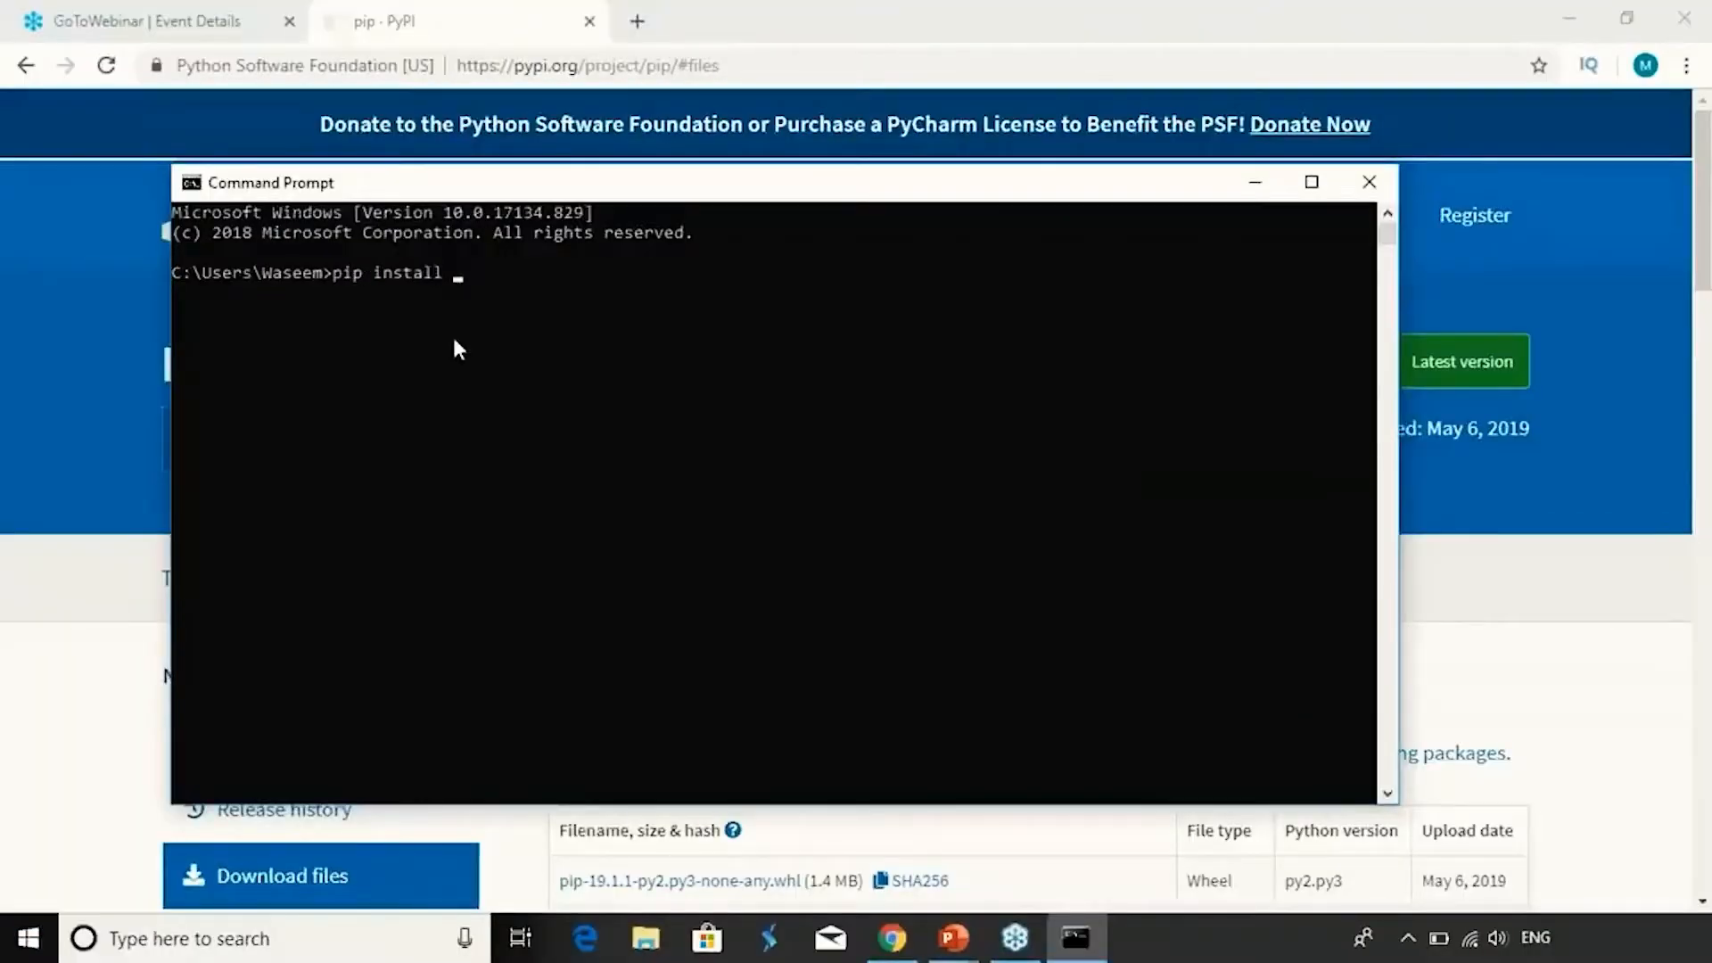
pyautogui.write('pip')
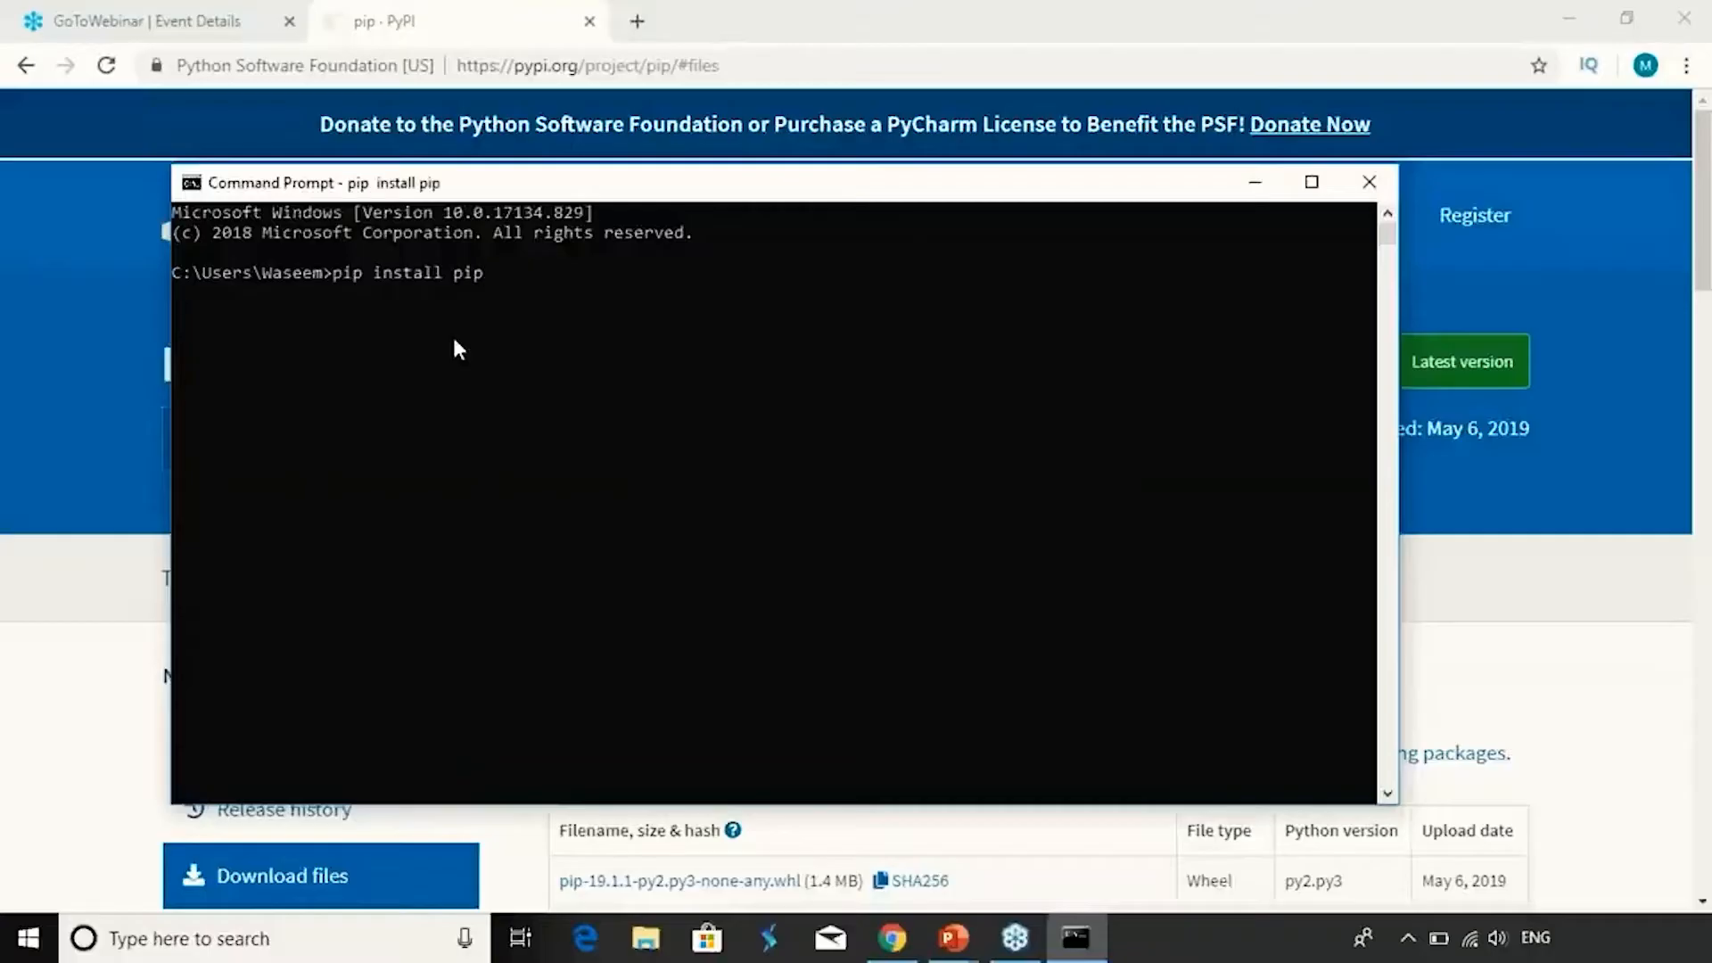